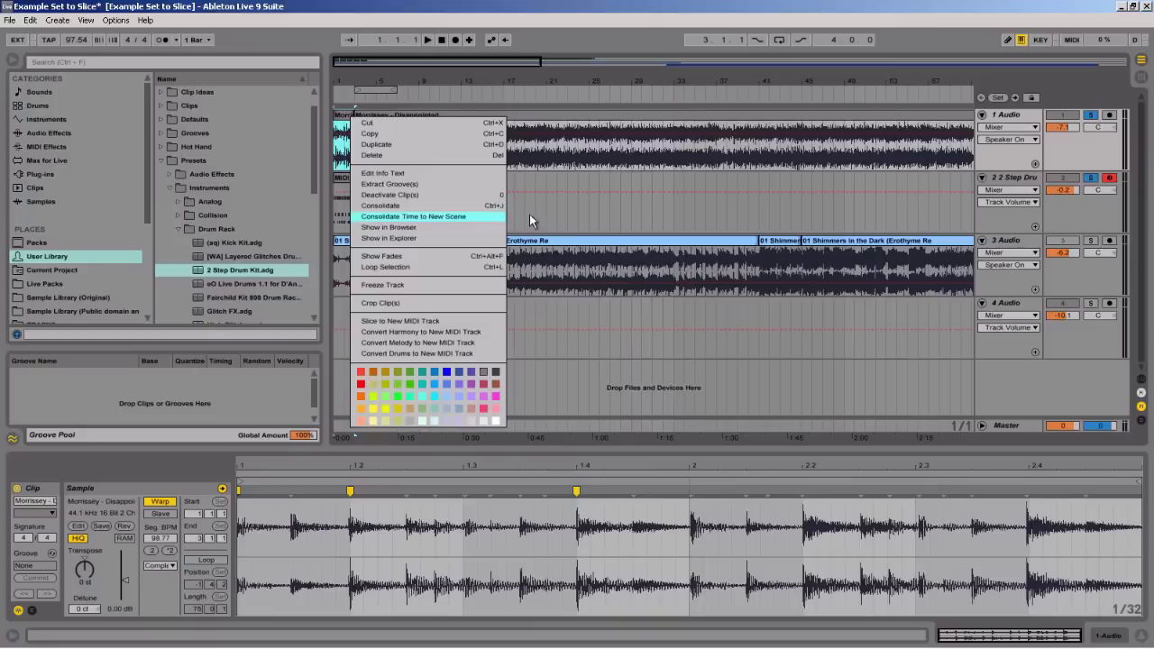
- Select the opening section of the Shimmers in the Dark clip in Arrangement View
{"action": "left_click", "coordinate": [400, 321]}
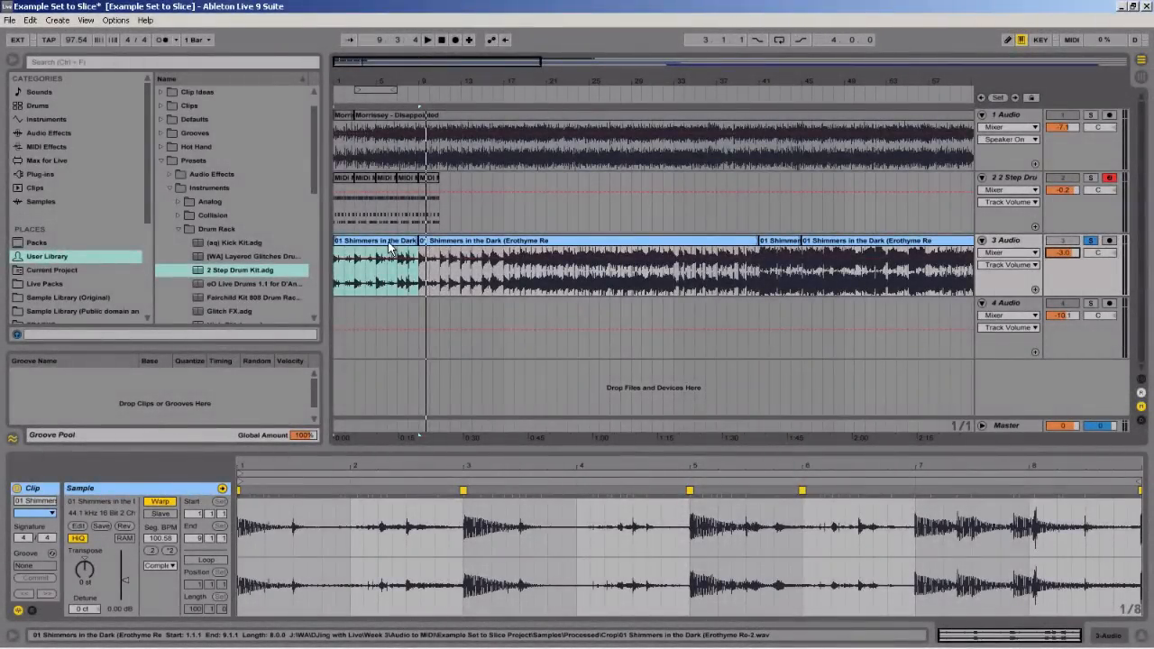
- Choose Slice to New MIDI Track for the selected clip region from its context menu
{"action": "right_click", "coordinate": [389, 249]}
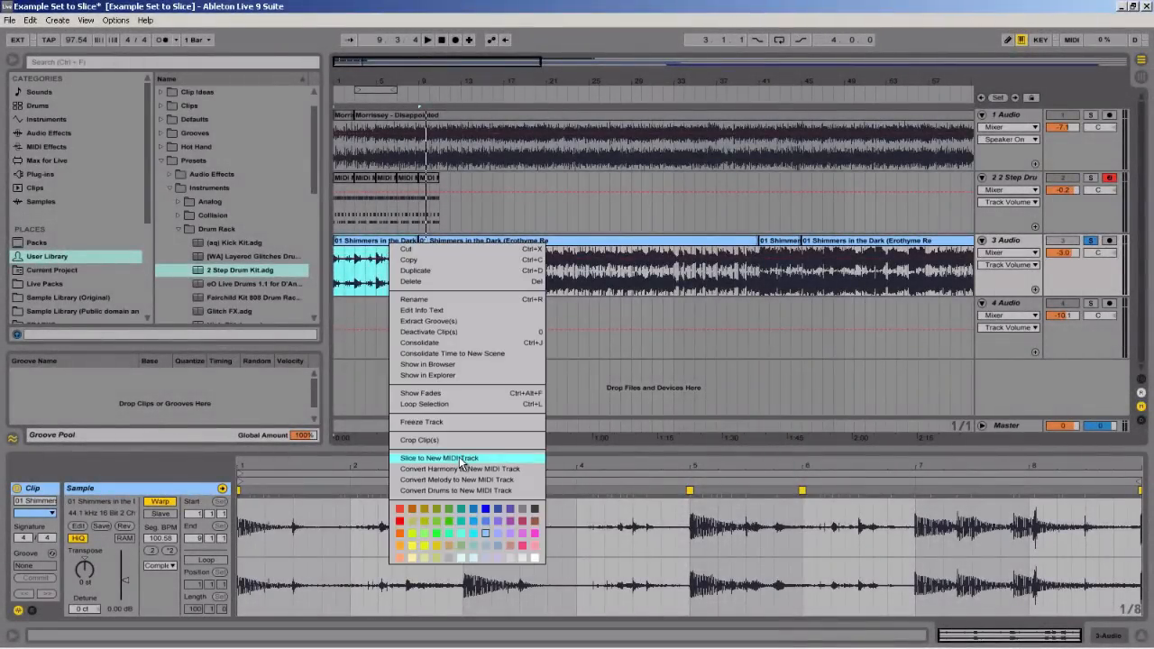
{"action": "left_click", "coordinate": [436, 458]}
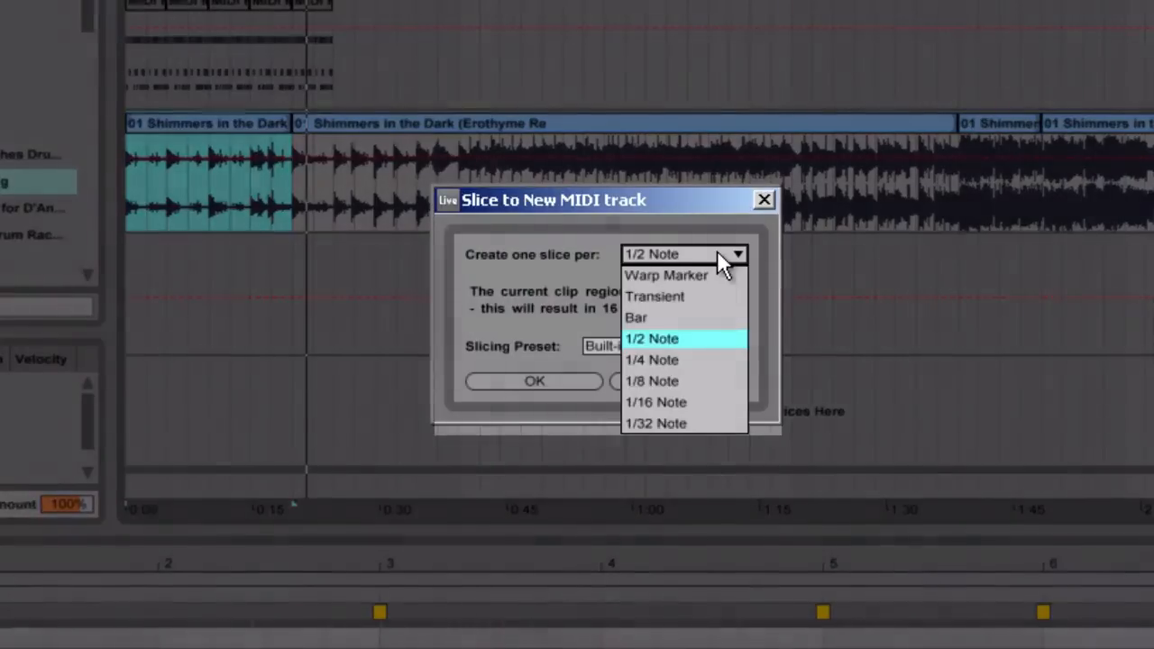
{"action": "mouse_move", "coordinate": [714, 368]}
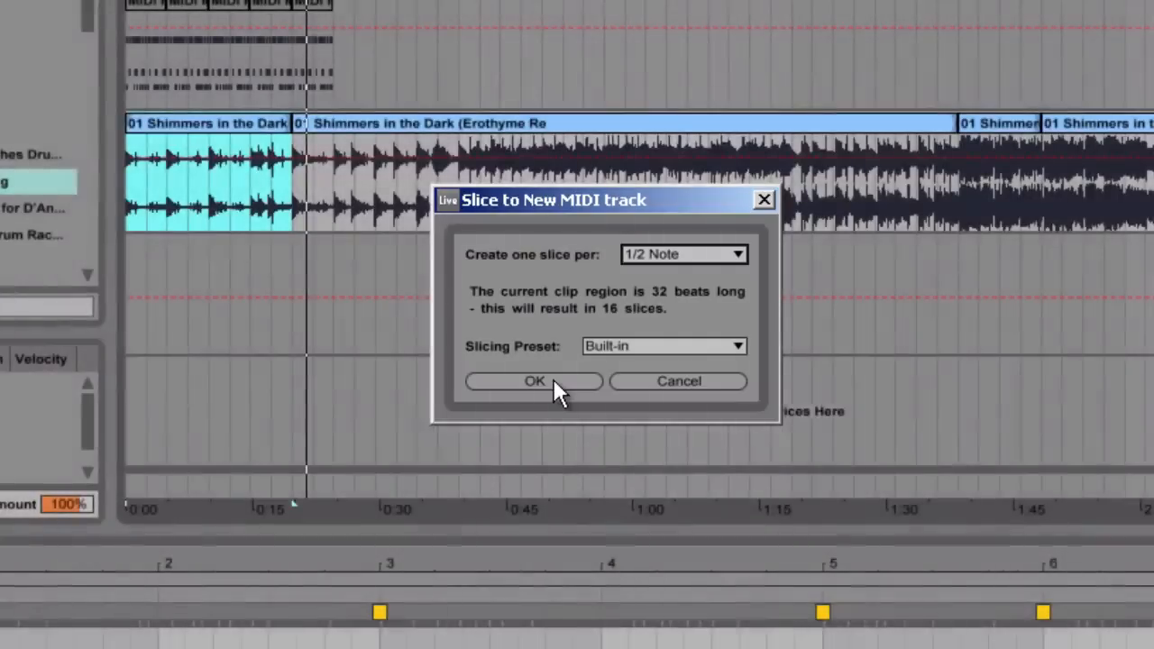
- Confirm slicing into a new MIDI track with 16 half-note slices in a Drum Rack
{"action": "left_click", "coordinate": [534, 382]}
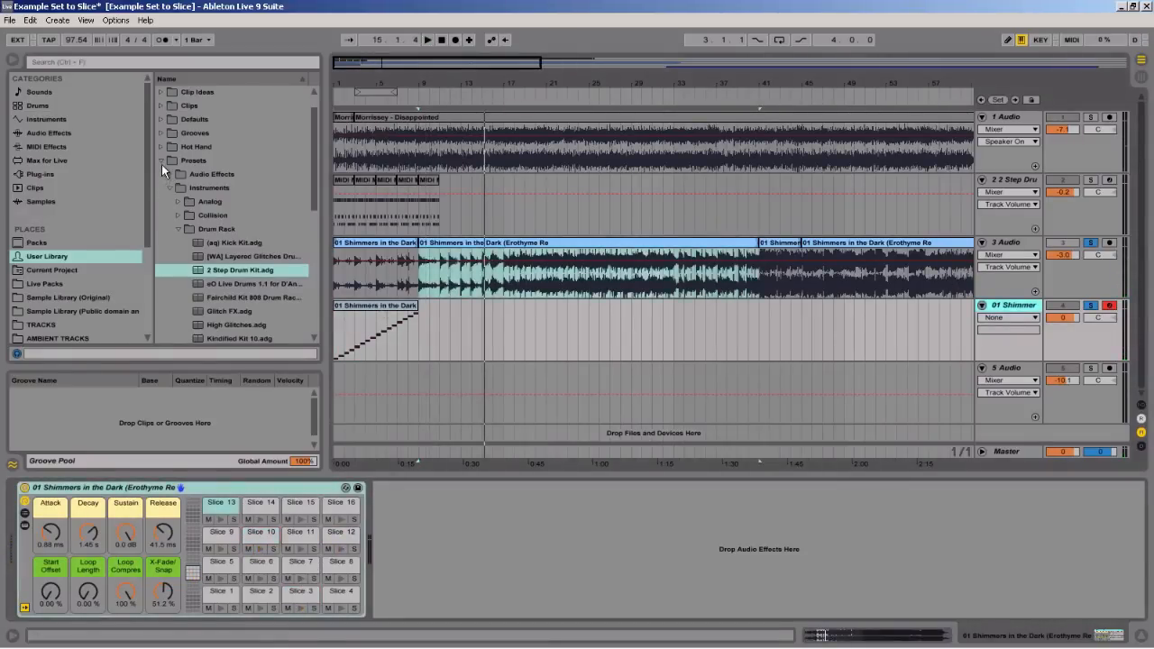
- Show the Audio Effects category in the browser
{"action": "left_click", "coordinate": [191, 188]}
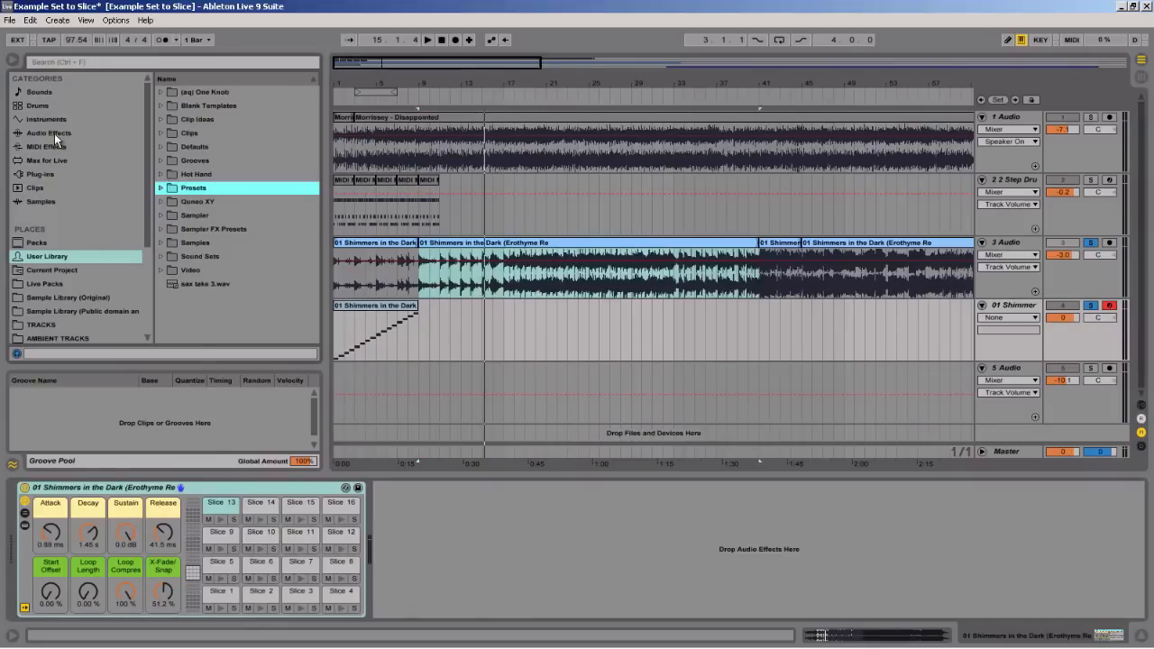
{"action": "left_click", "coordinate": [48, 133]}
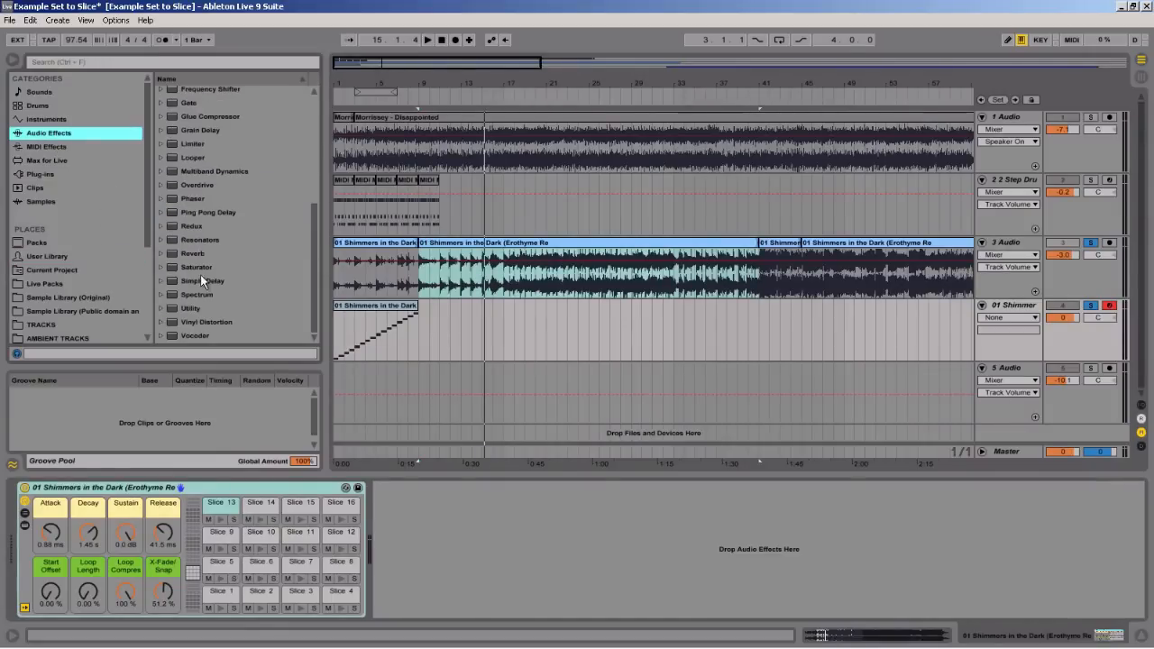